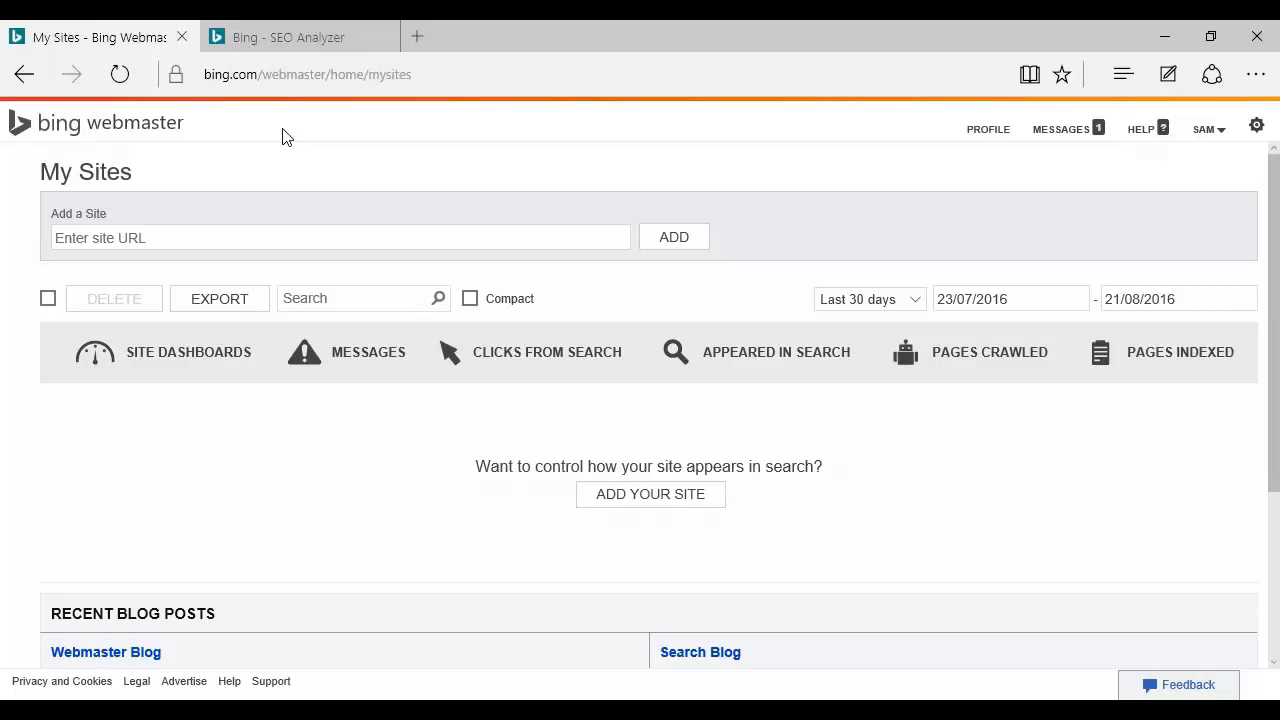
Step: Switch to the 'Bing - SEO Analyzer' browser tab to show its sign-in prompt
left_click(288, 37)
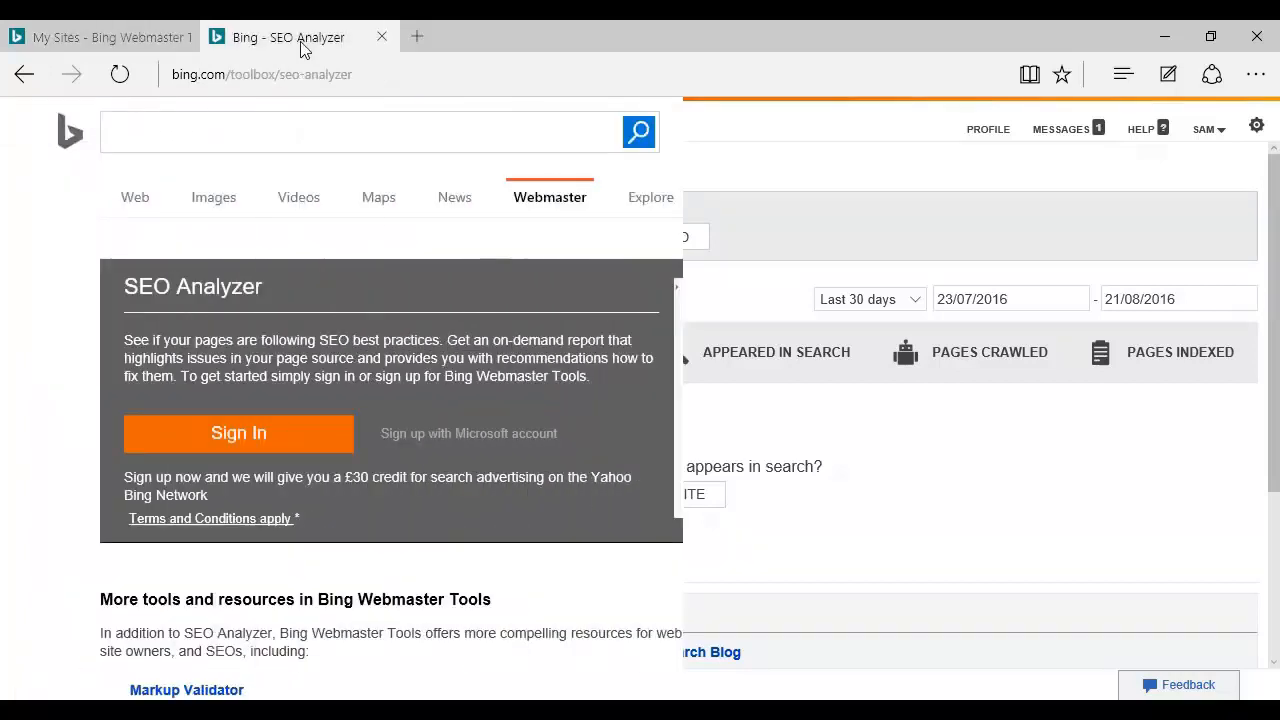